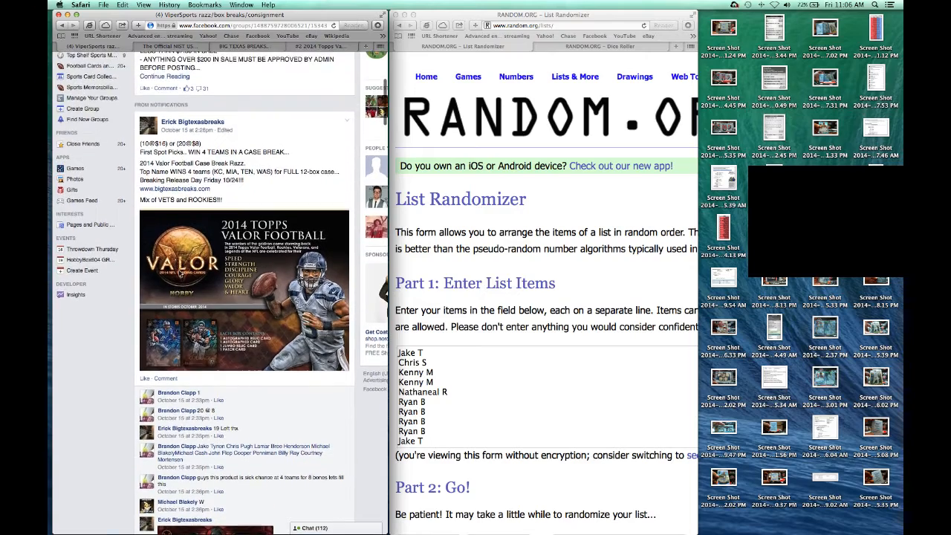
Step: Scroll down the Facebook break thread to the comment holding the 20-name spot list
scroll(down, 3)
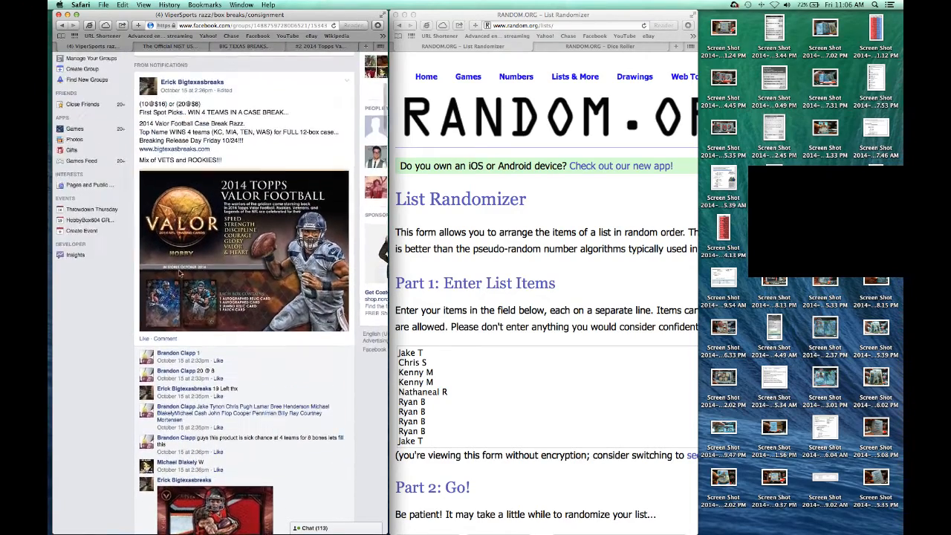
scroll(down, 3)
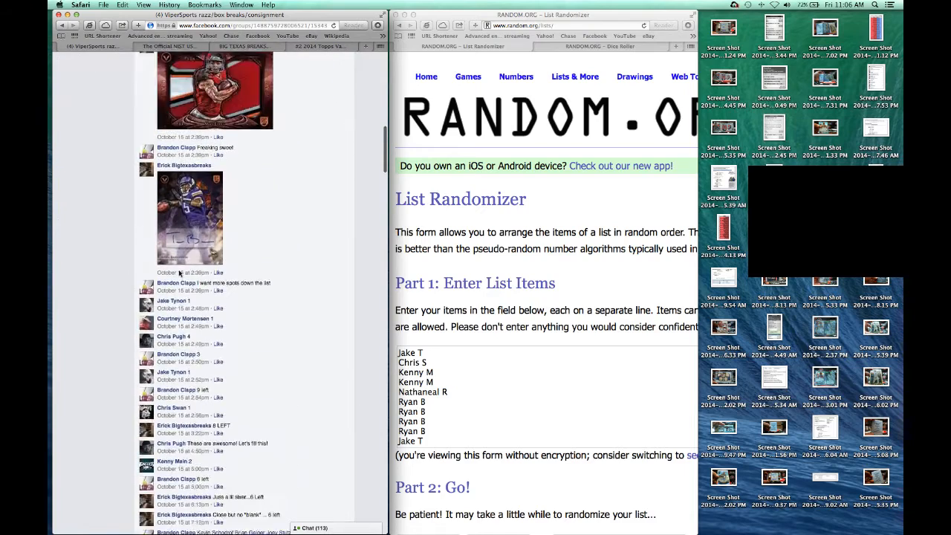
scroll(down, 3)
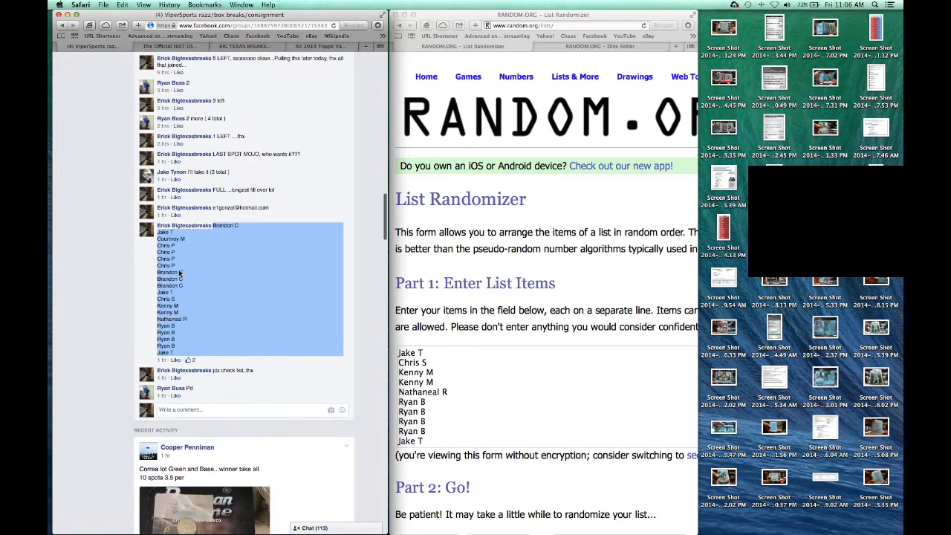
mouse_move(268, 323)
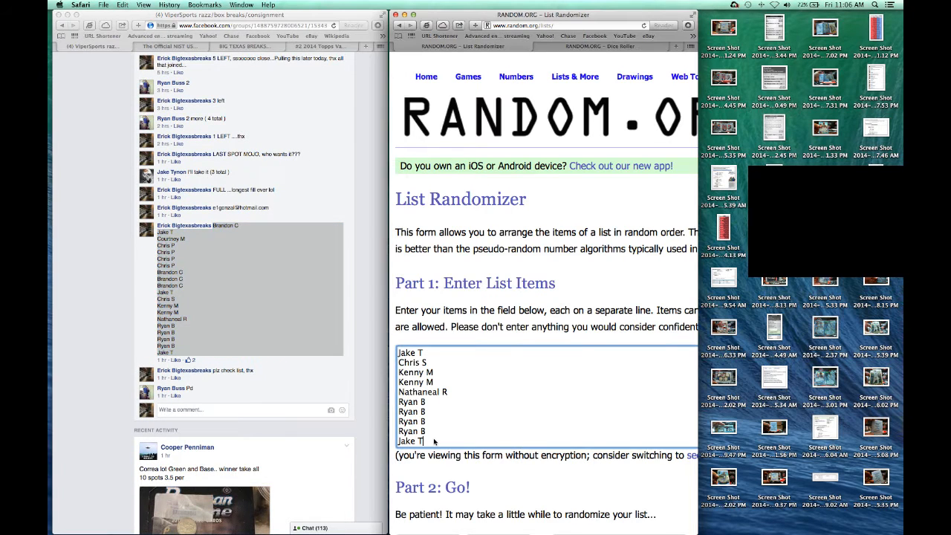
scroll(down, 3)
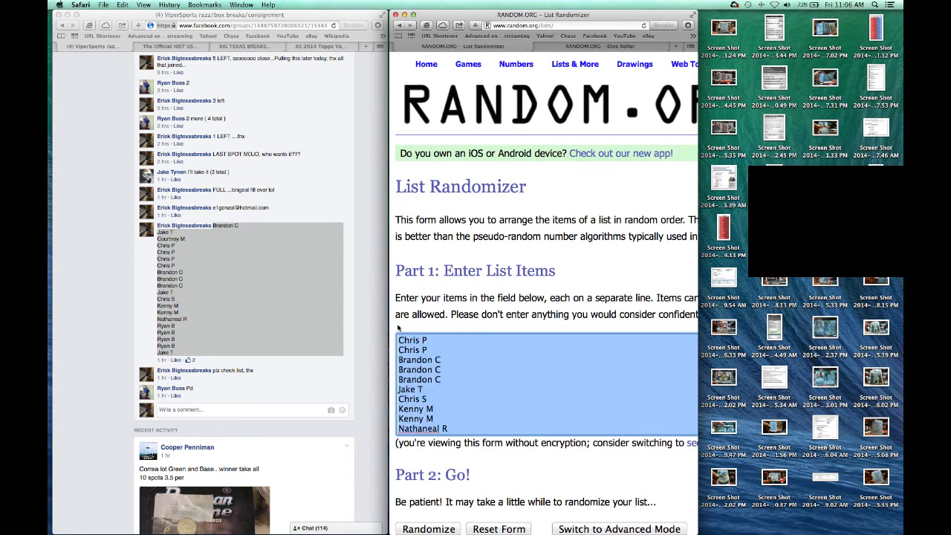
Step: Check the NIST official time, then comment 'live' on the Facebook break thread
click(428, 529)
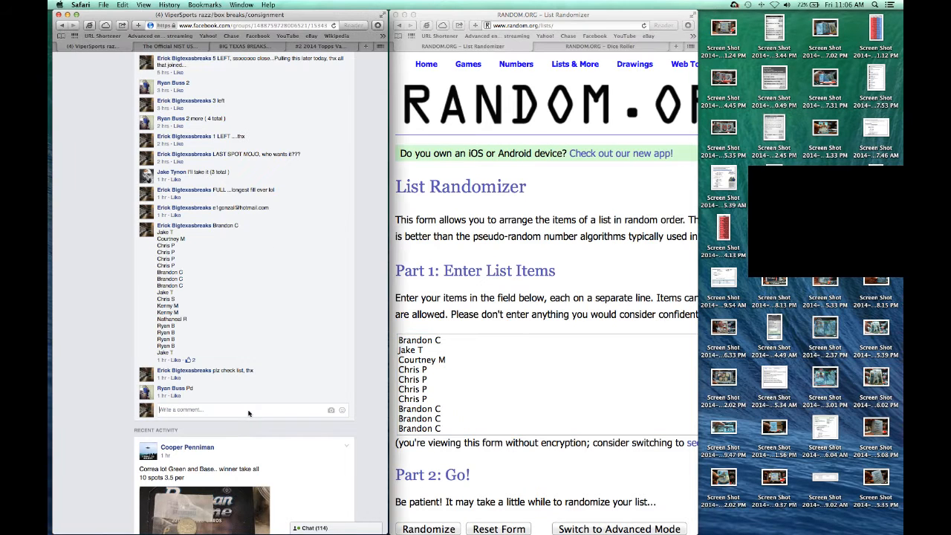
mouse_move(271, 321)
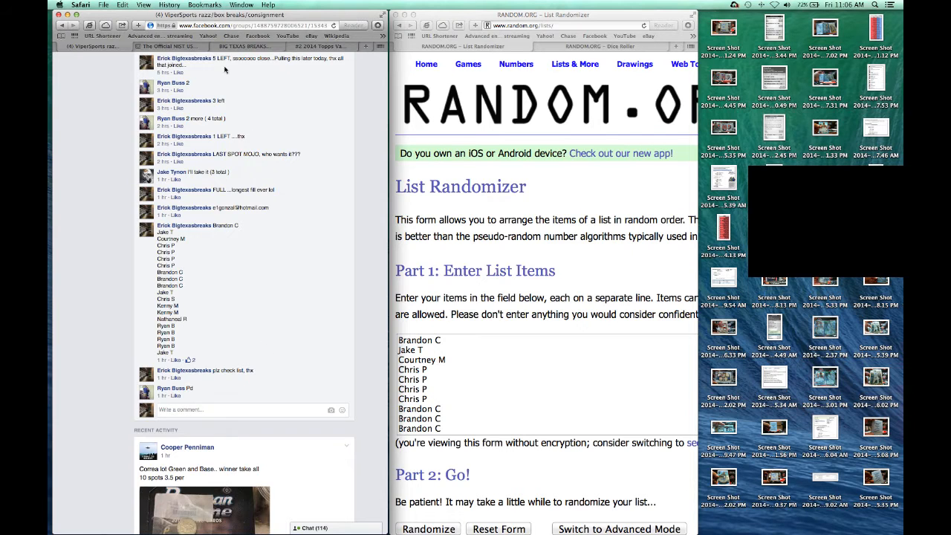
click(169, 46)
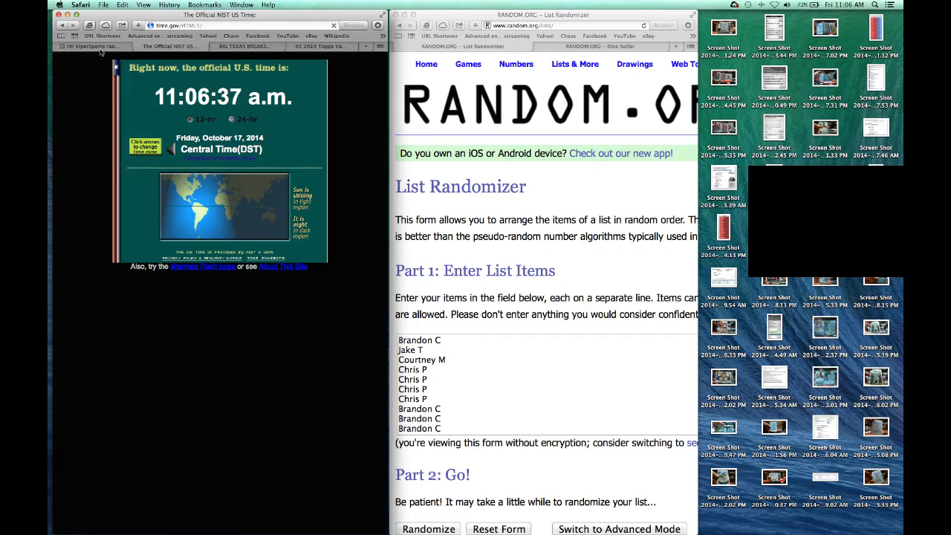
click(93, 46)
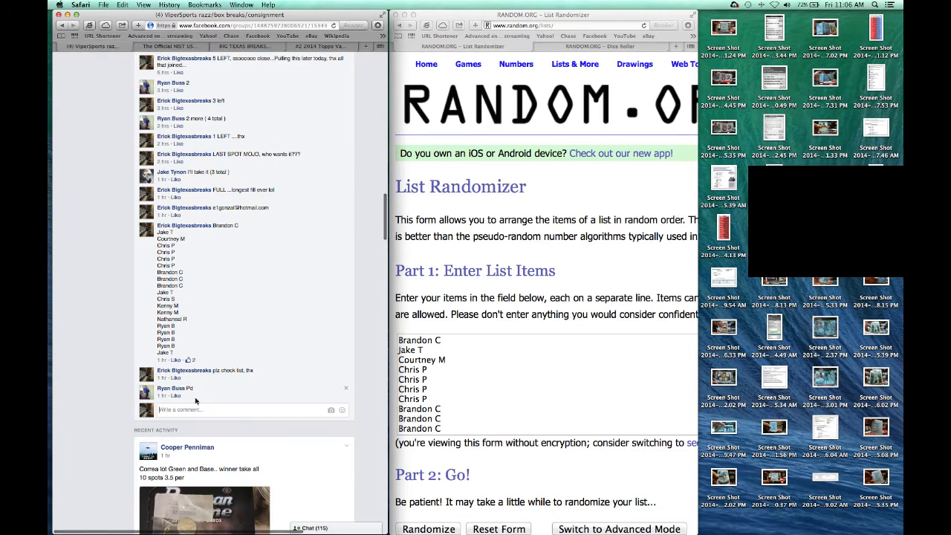
click(223, 409)
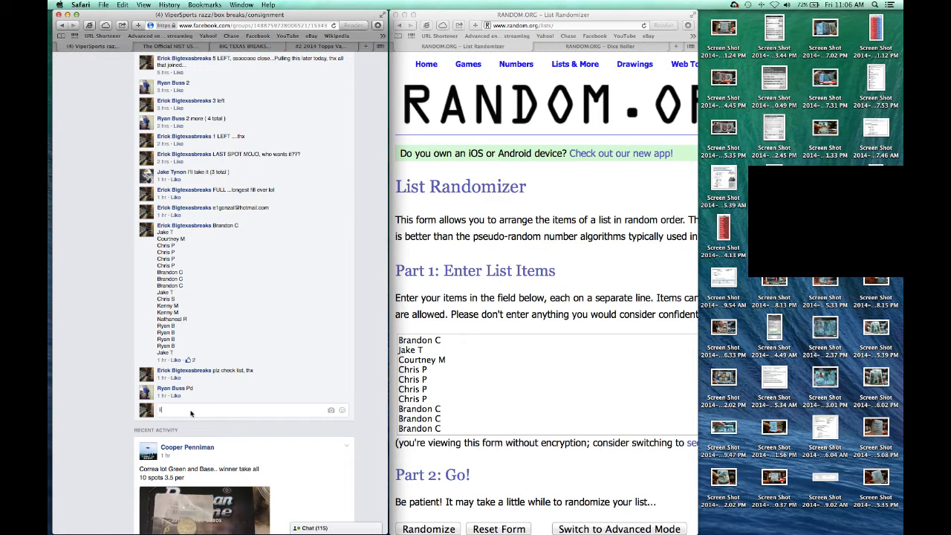
text(live)
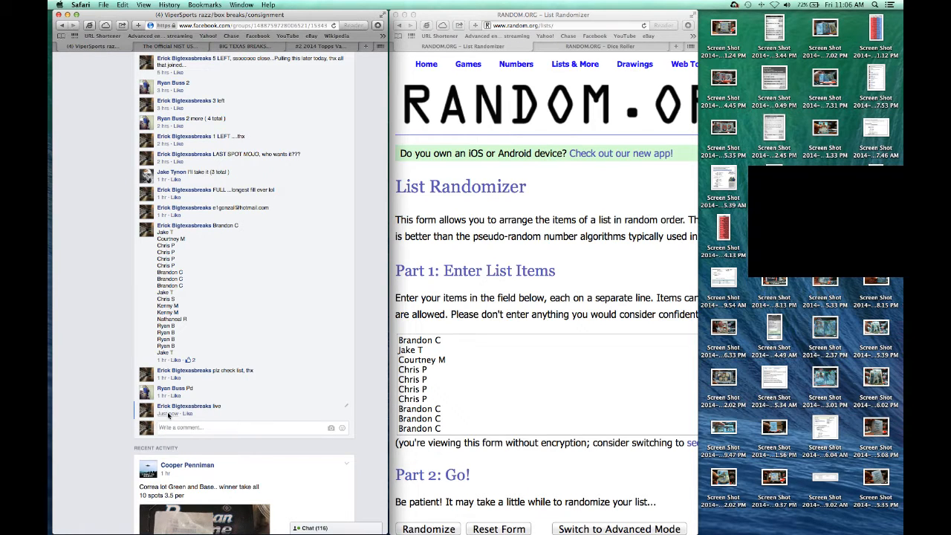
mouse_move(169, 414)
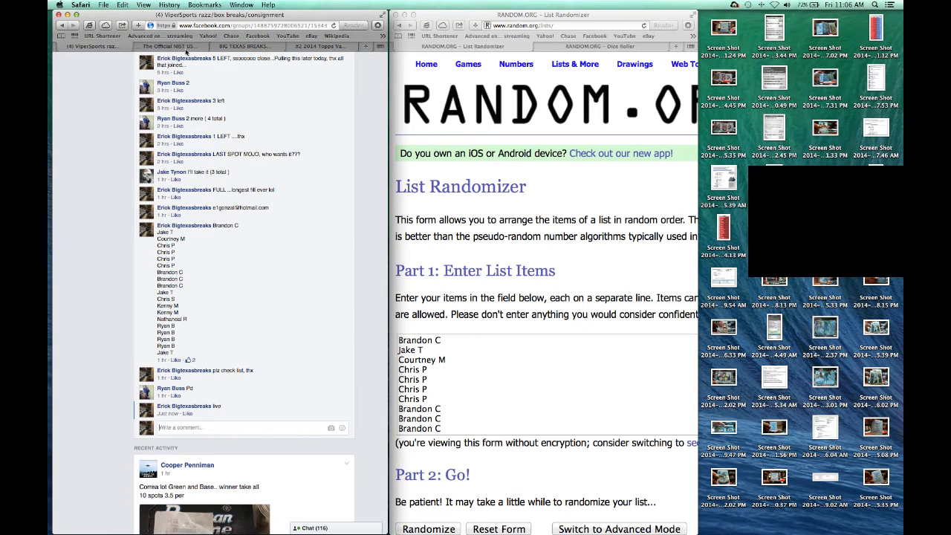
Step: Check the official U.S. time page again
click(170, 46)
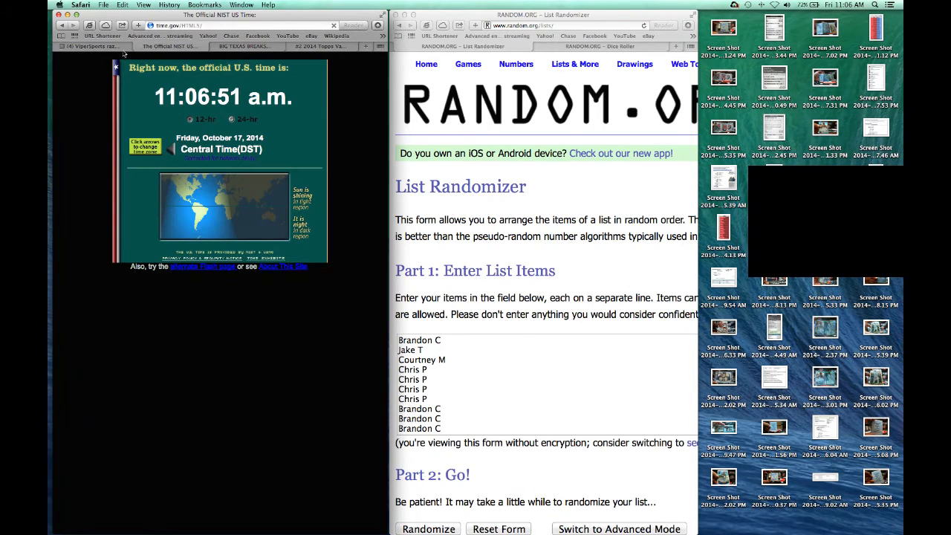
scroll(down, 3)
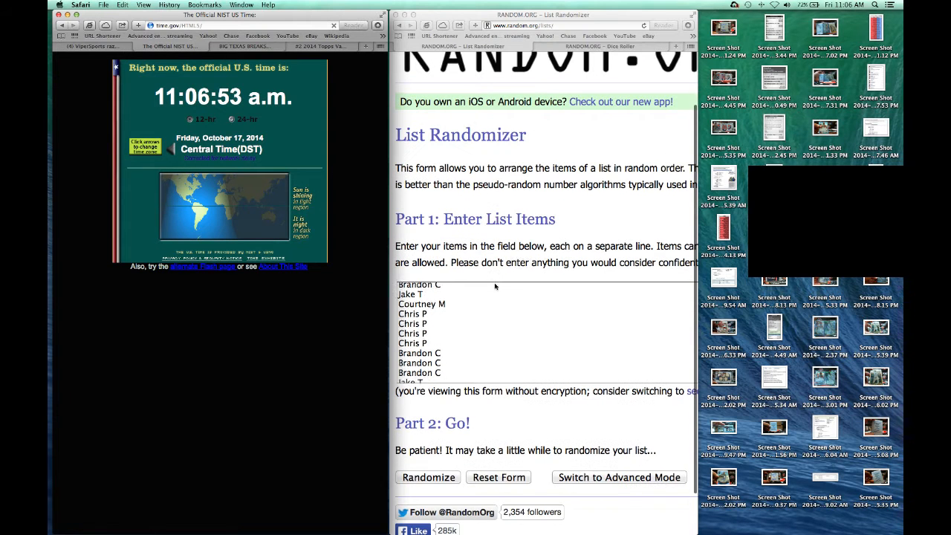
scroll(up, 3)
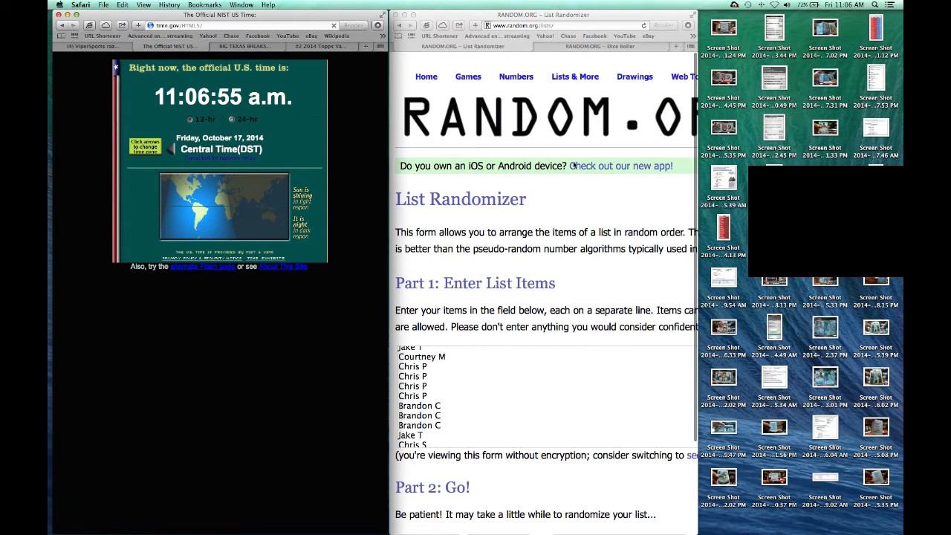
Step: Roll two virtual dice on RANDOM.ORG and return to the List Randomizer
click(600, 46)
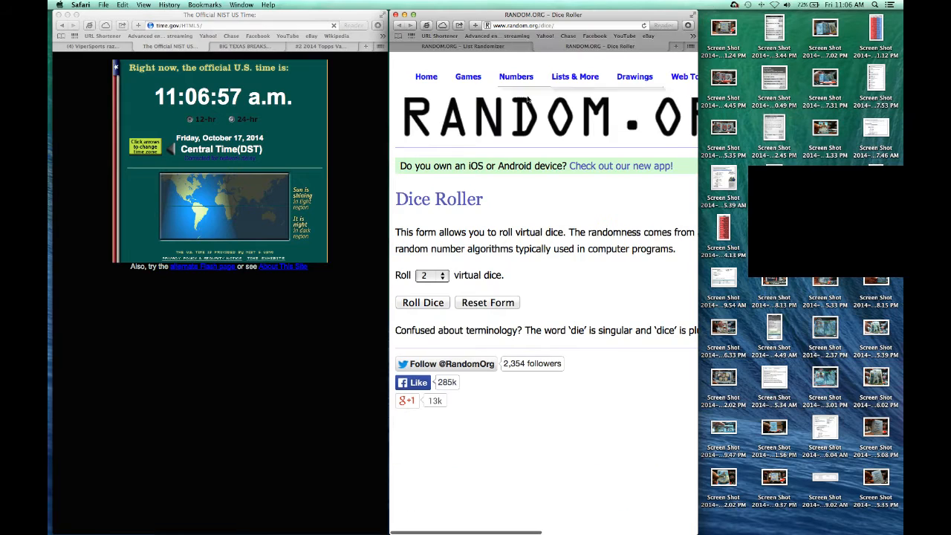
click(422, 302)
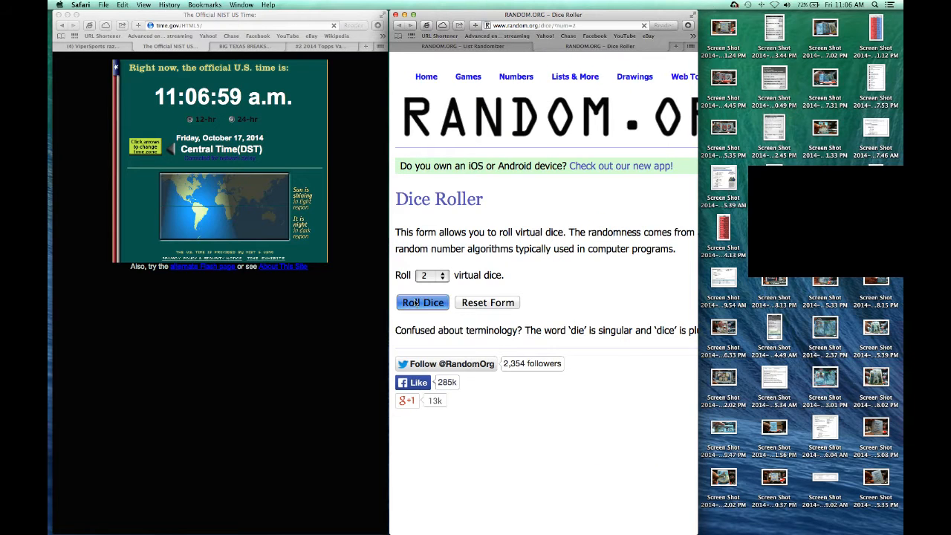
click(422, 303)
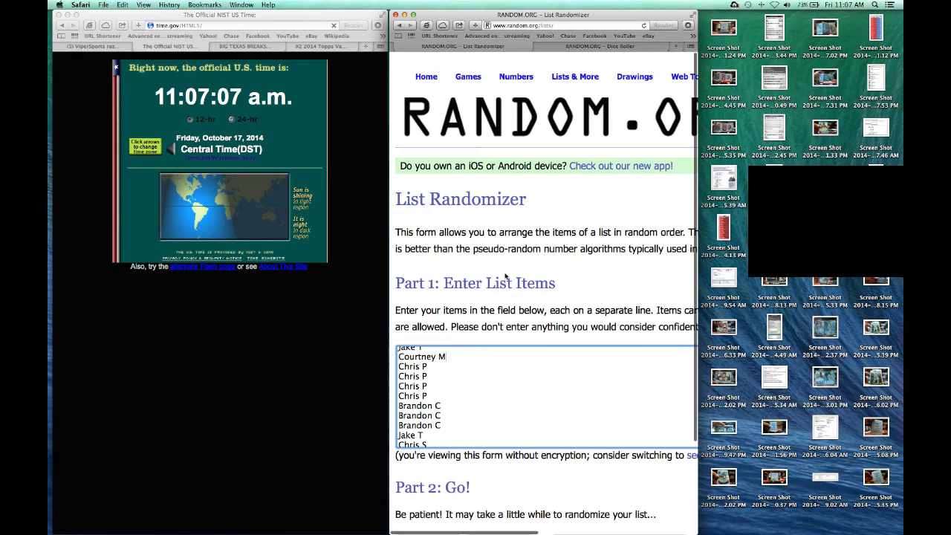
Step: Randomize the 20-name list, reshuffle until it reads 9 times, then view the dice result
scroll(down, 3)
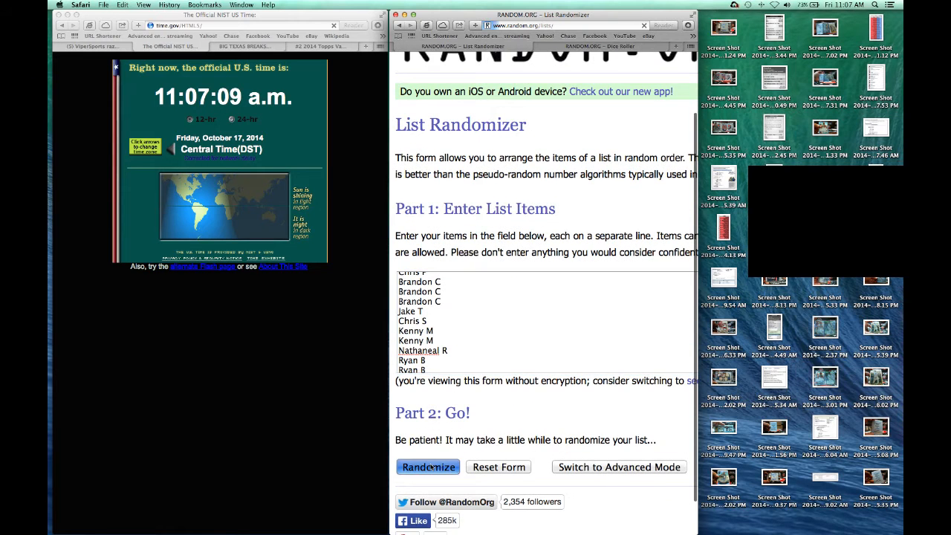
click(428, 467)
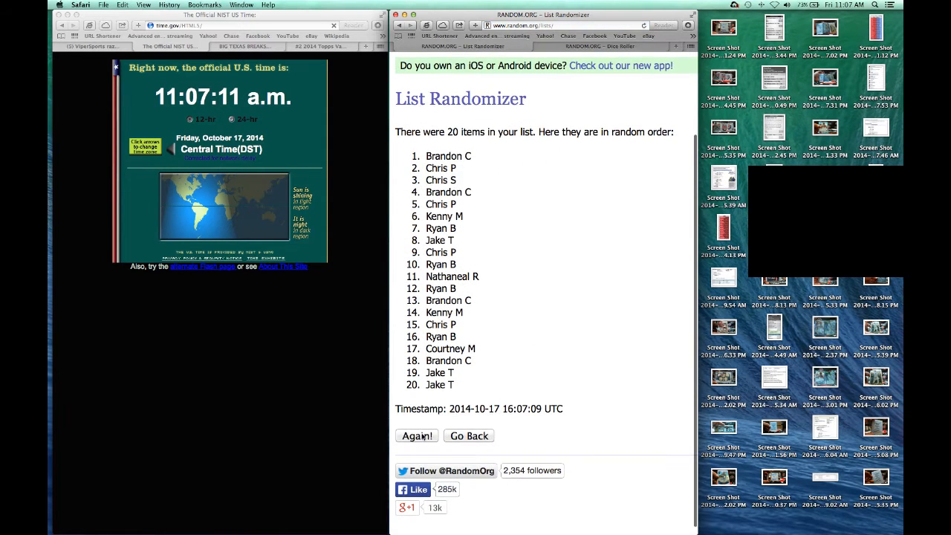
click(416, 436)
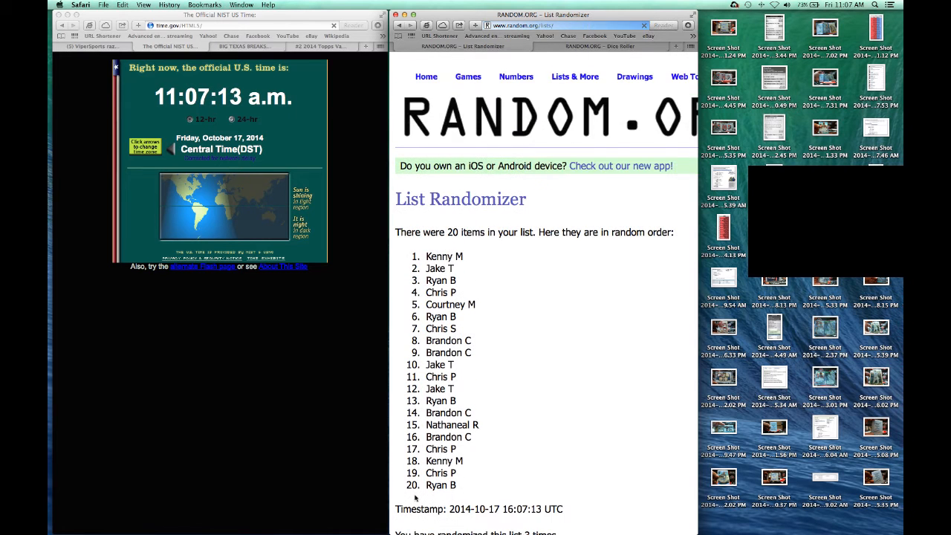
scroll(down, 3)
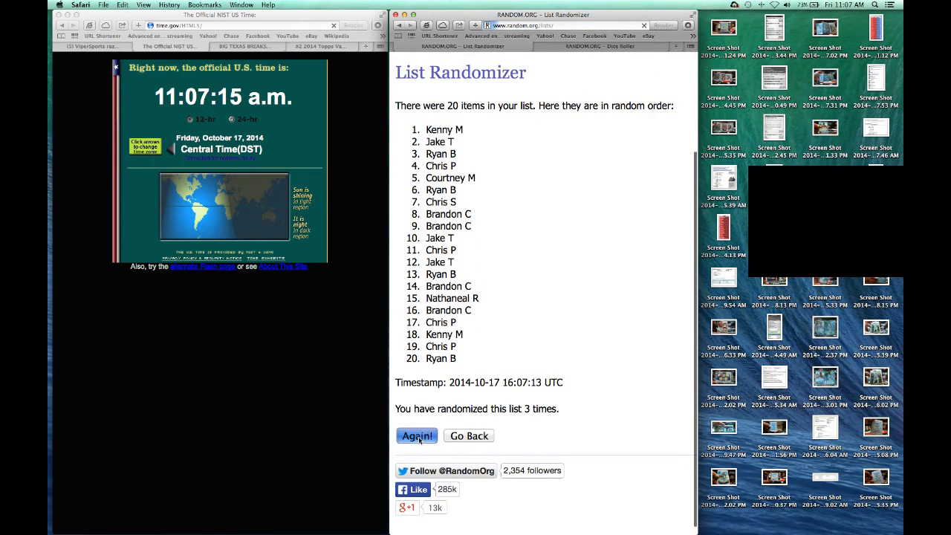
click(417, 436)
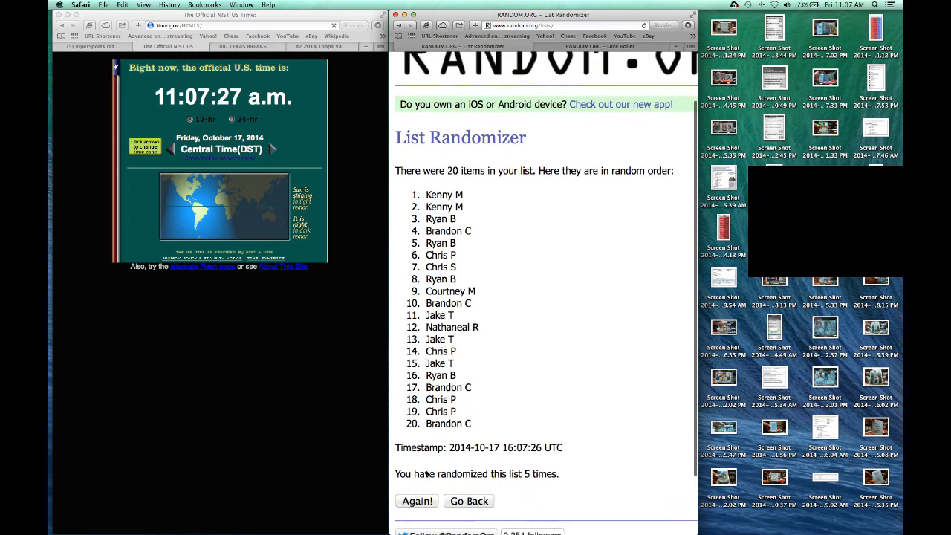
click(416, 501)
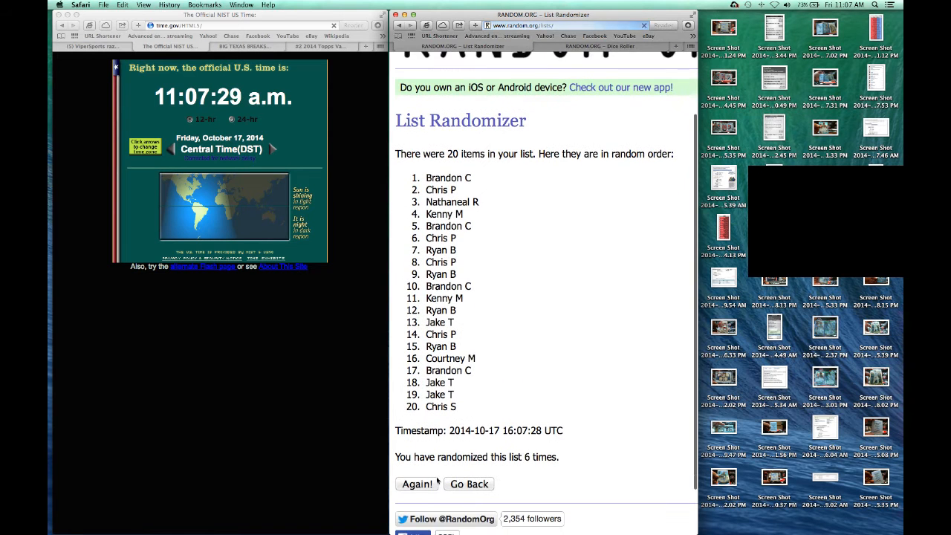
click(416, 446)
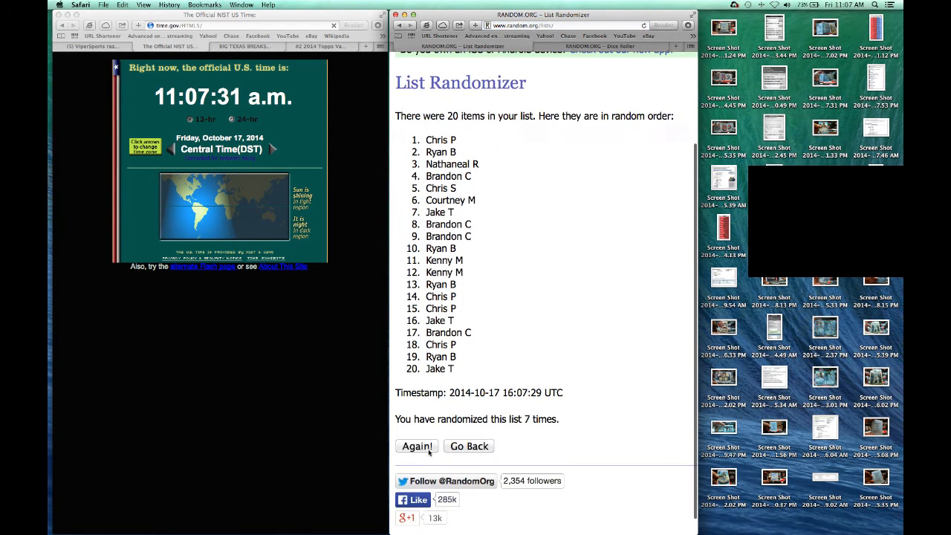
click(416, 445)
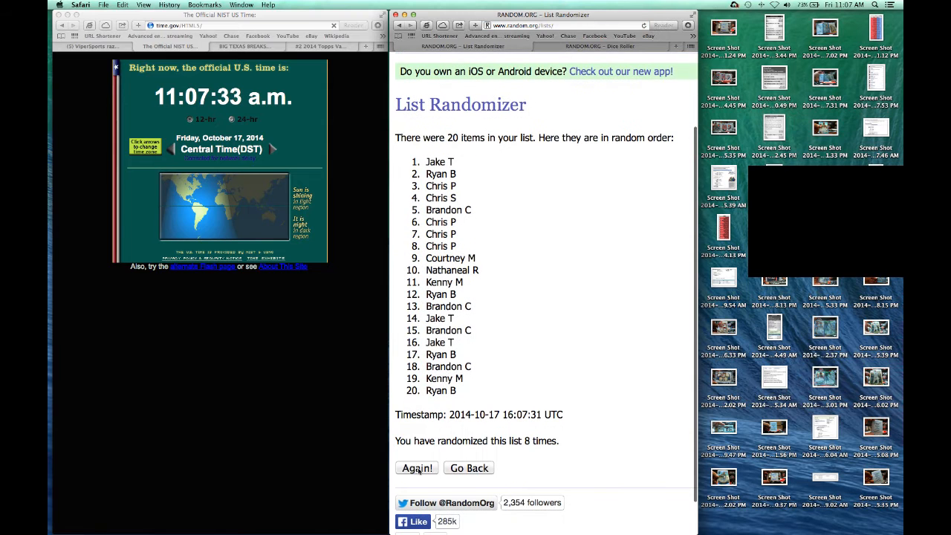
click(416, 468)
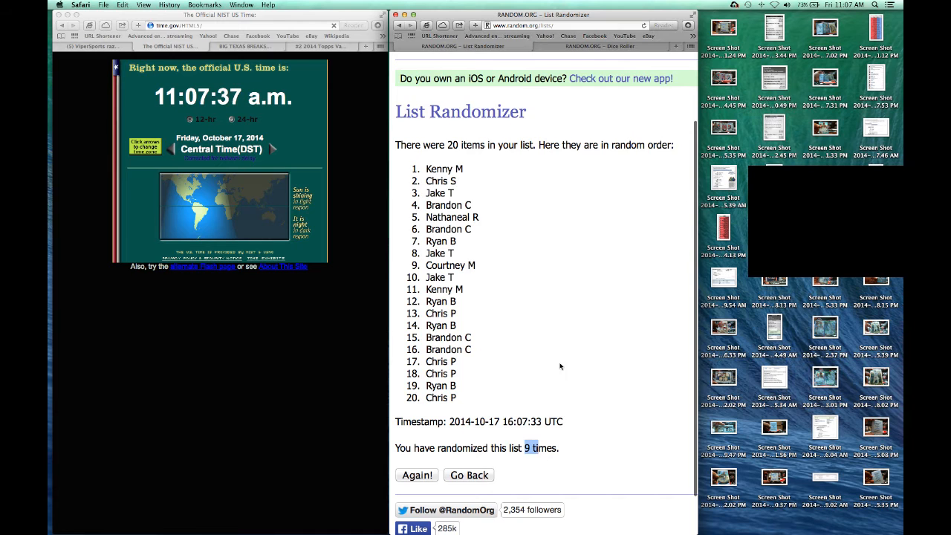
click(600, 46)
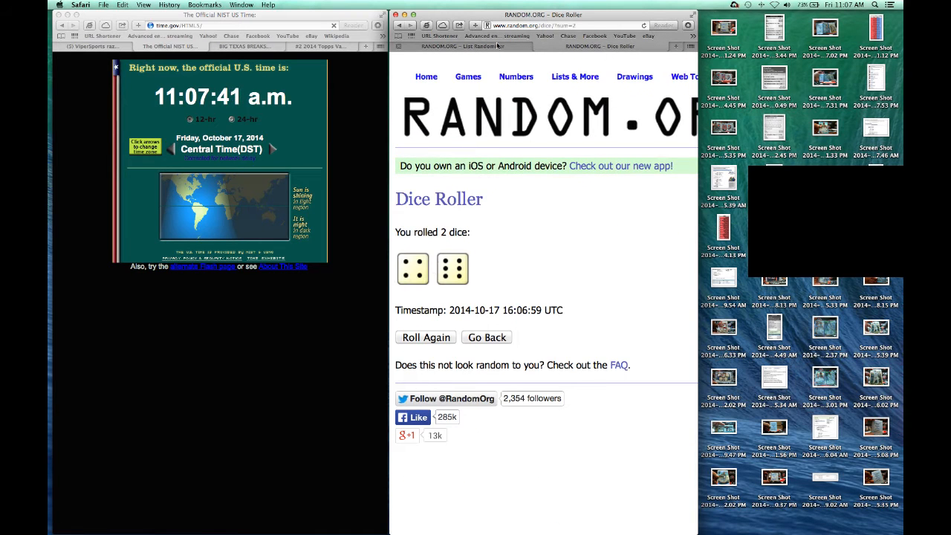
click(461, 47)
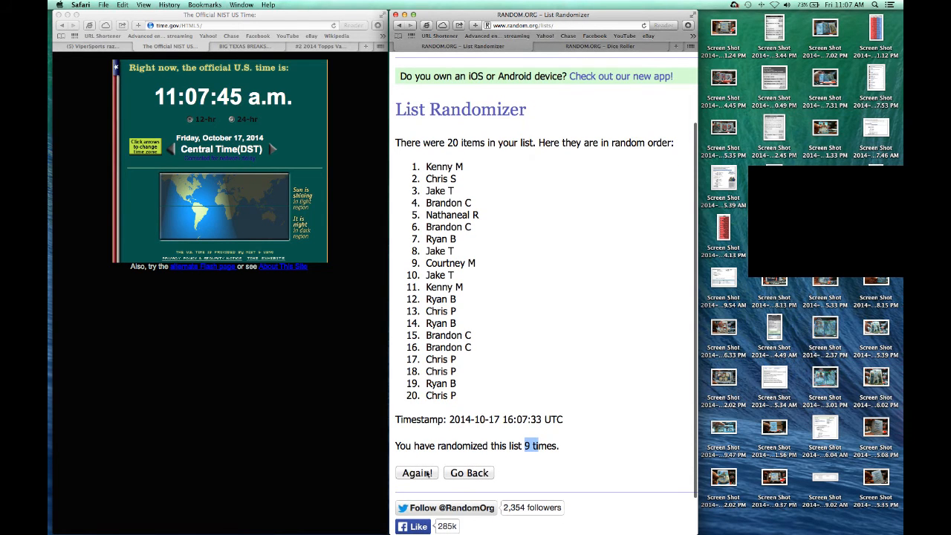
click(416, 472)
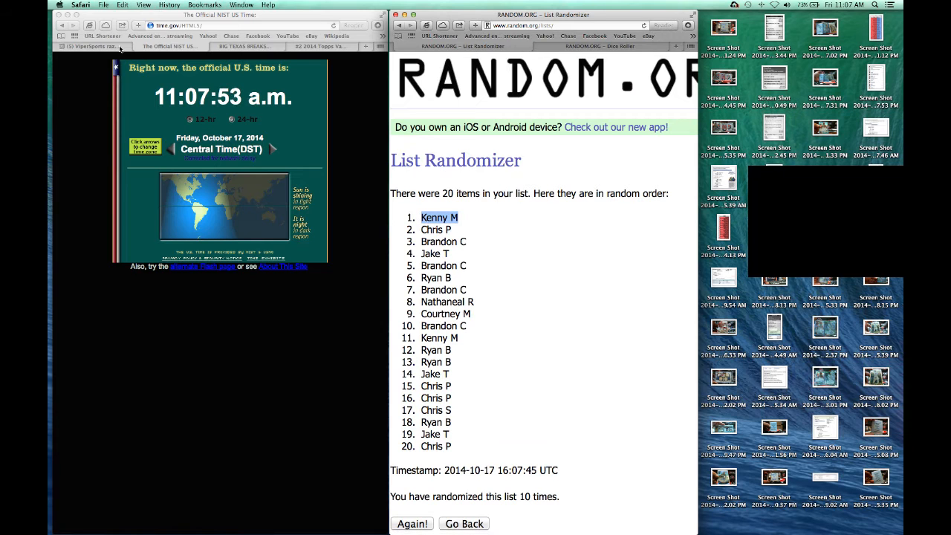
click(89, 46)
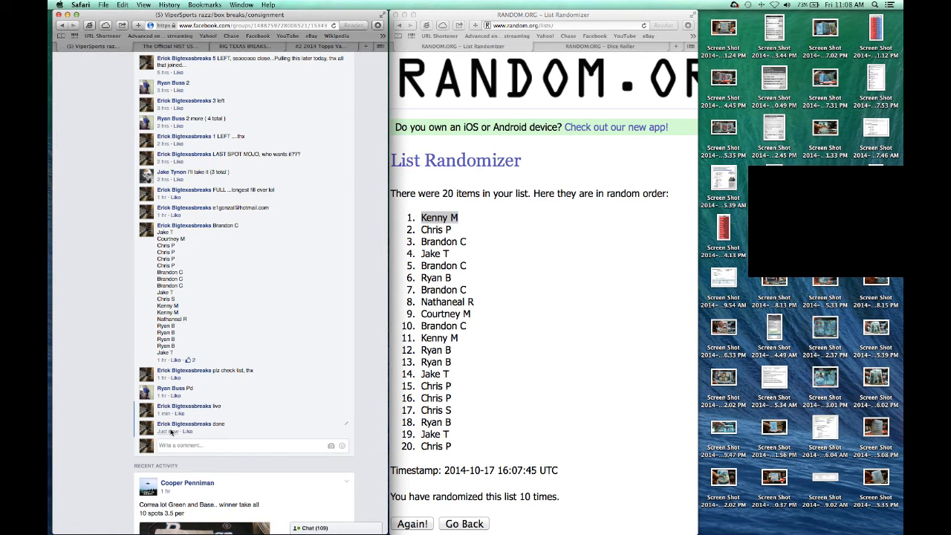
mouse_move(167, 430)
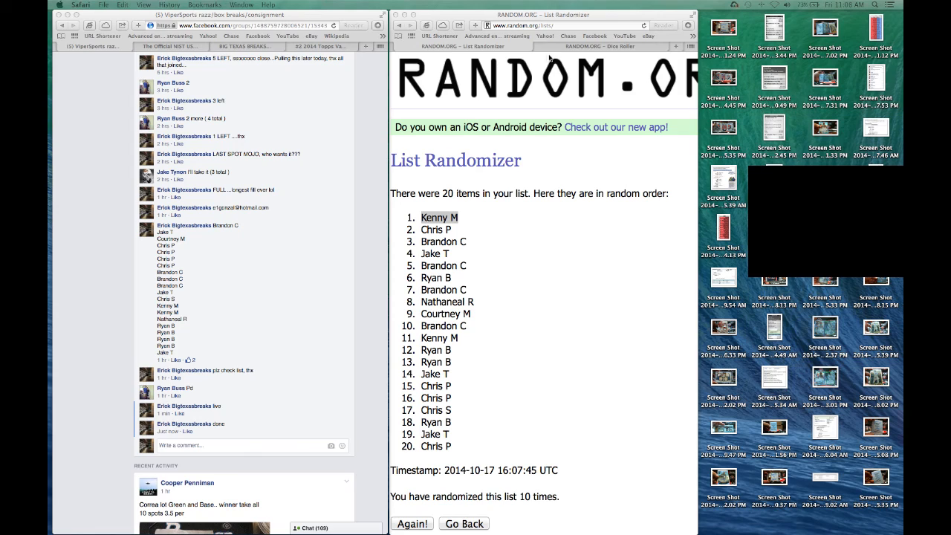
scroll(up, 3)
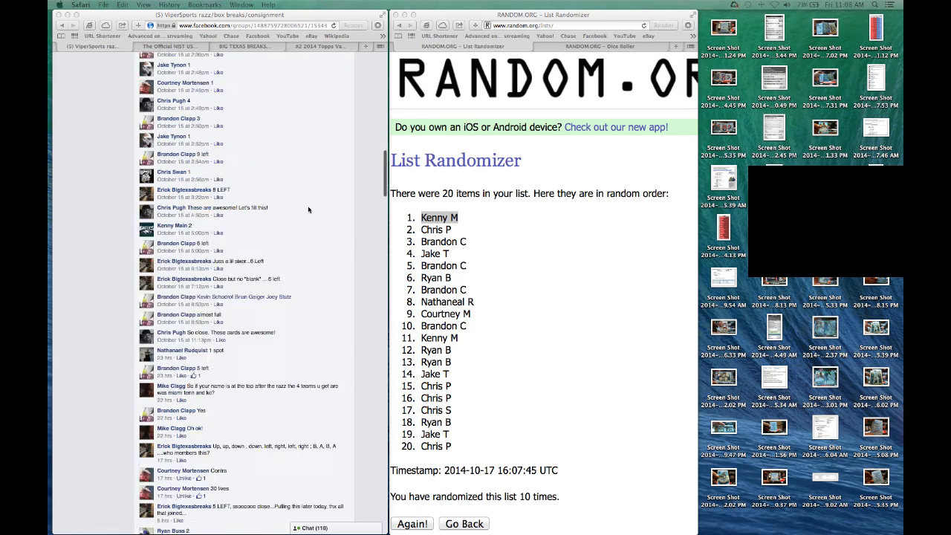